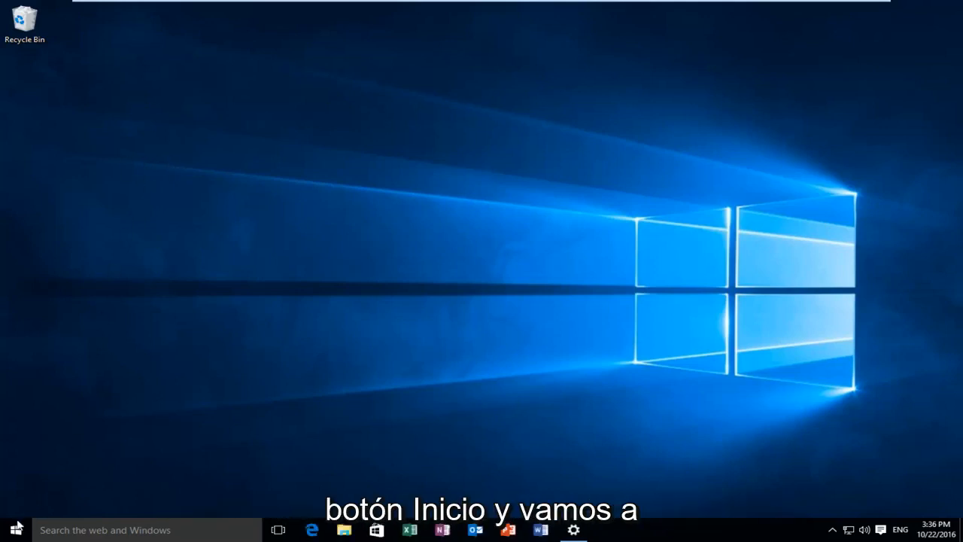
- Launch Settings from the Start menu, landing on the System display page
{"action": "left_click", "coordinate": [13, 530]}
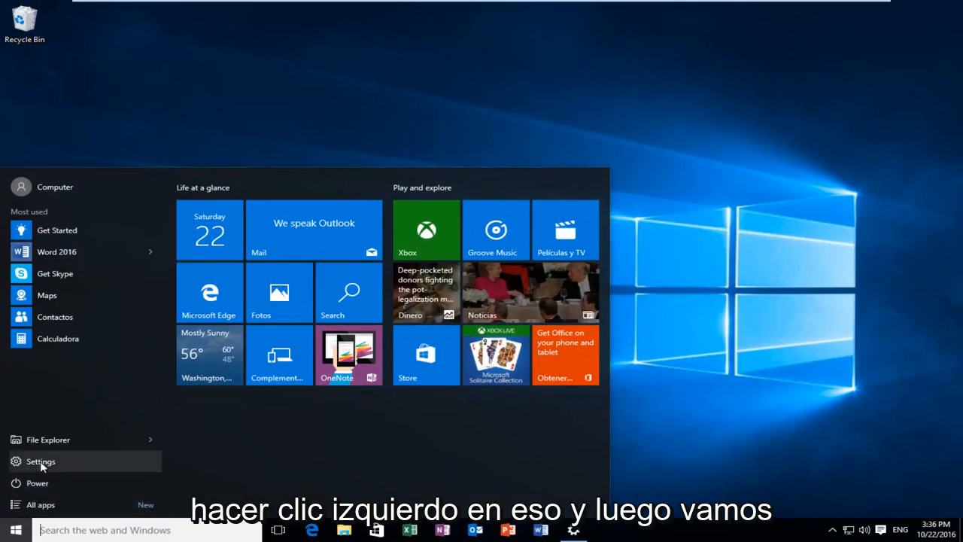
{"action": "left_click", "coordinate": [40, 461]}
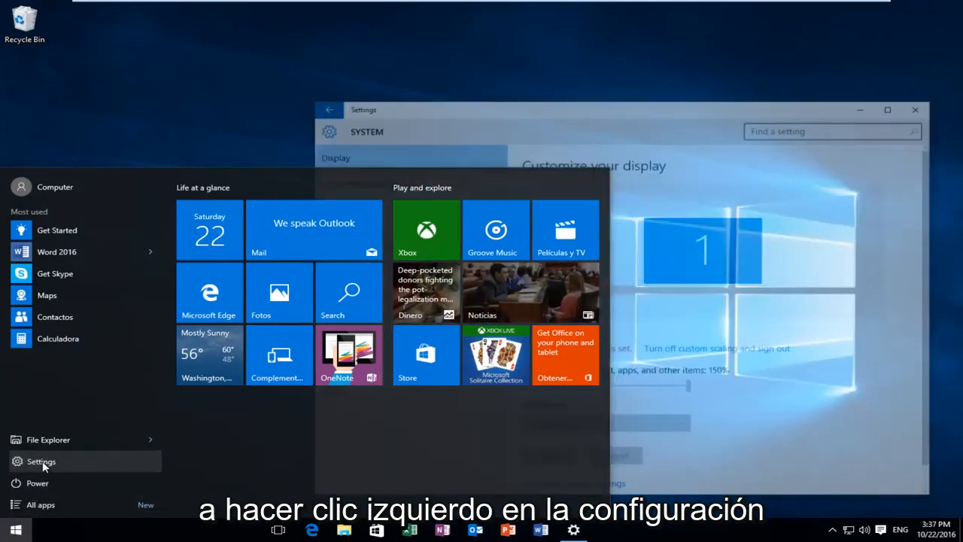
{"action": "left_click", "coordinate": [41, 461]}
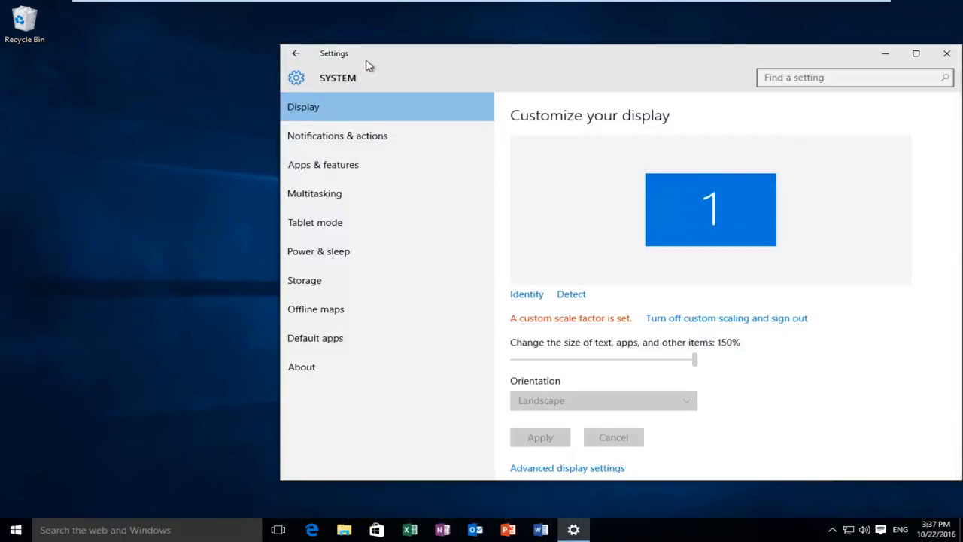
- Return to the Settings home and go to Accounts > Sign-in options
{"action": "left_click", "coordinate": [296, 53]}
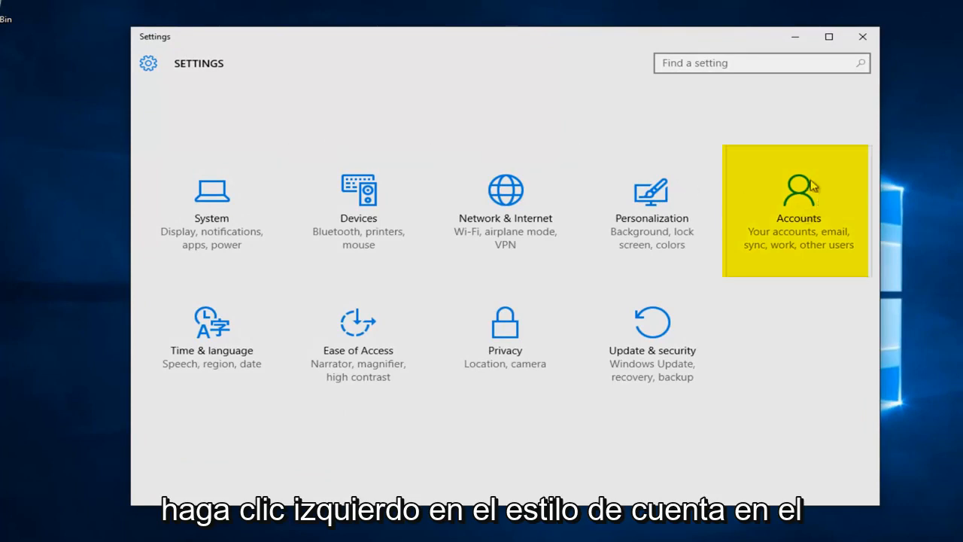
{"action": "left_click", "coordinate": [798, 211]}
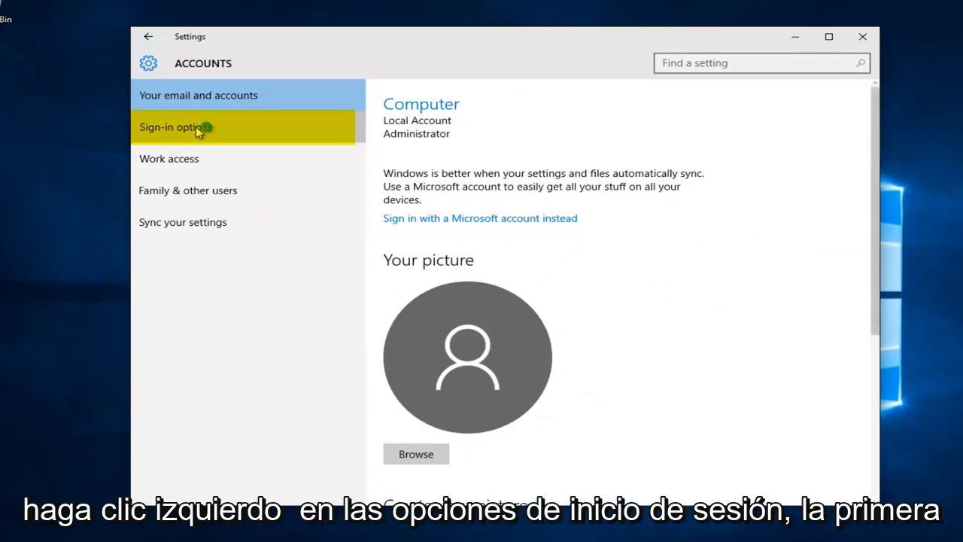
{"action": "left_click", "coordinate": [175, 126]}
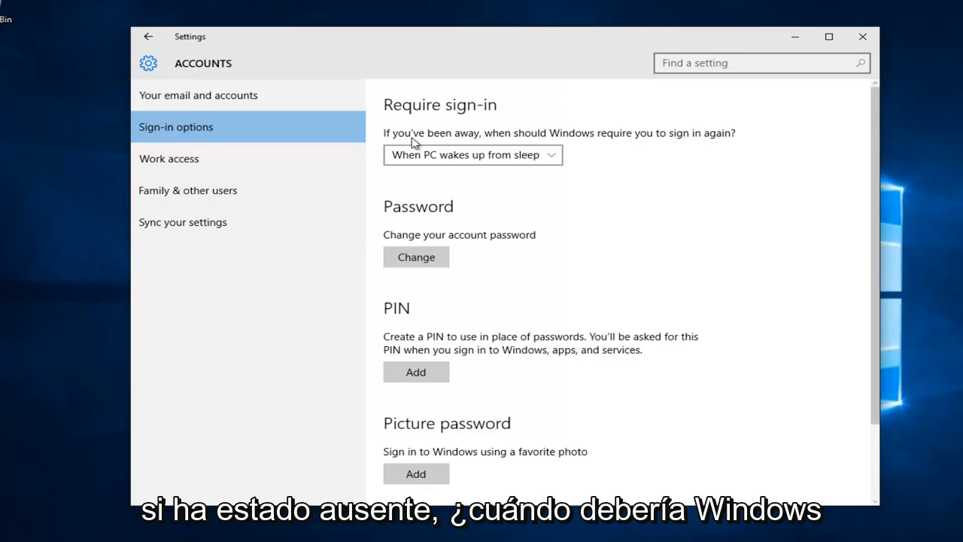
{"action": "mouse_move", "coordinate": [674, 143]}
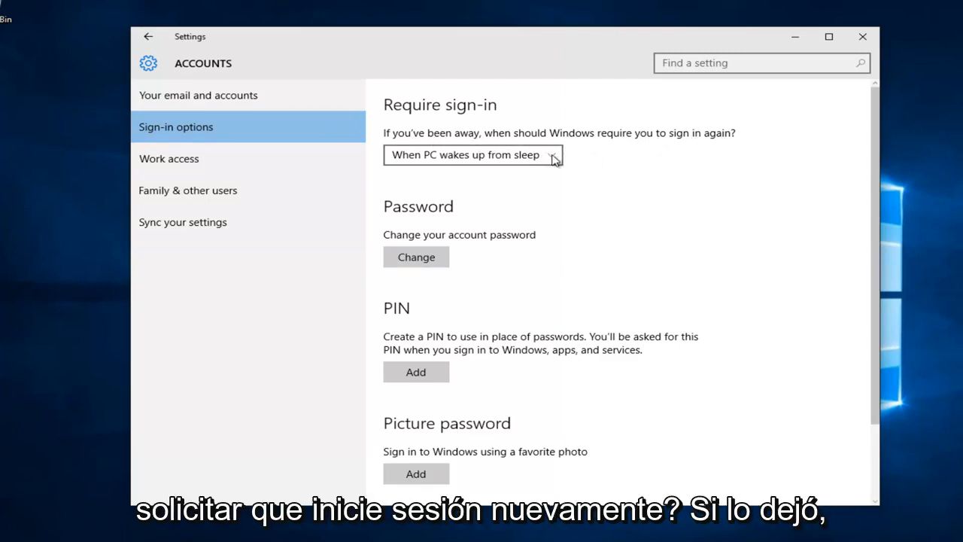
- Set 'Require sign-in' after being away to Never
{"action": "left_click", "coordinate": [472, 154]}
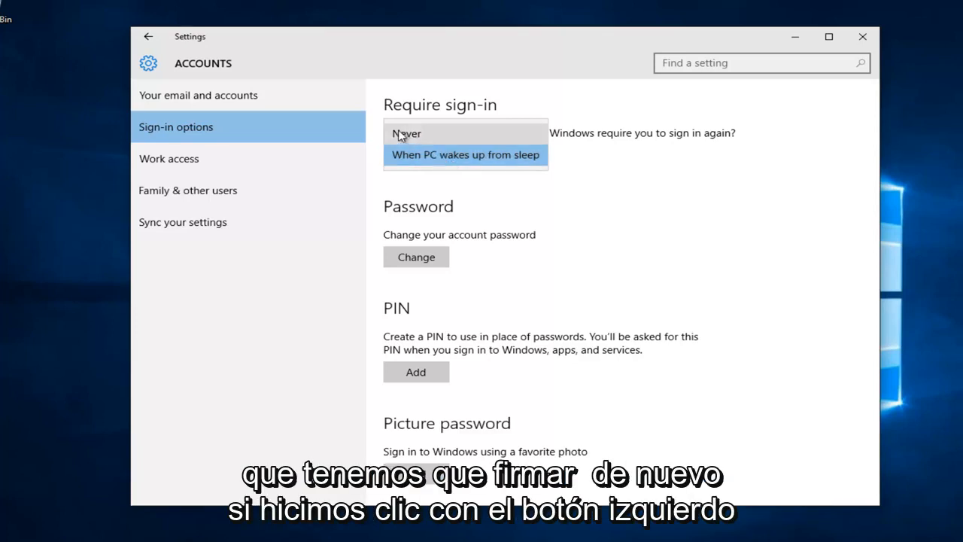
{"action": "left_click", "coordinate": [407, 133]}
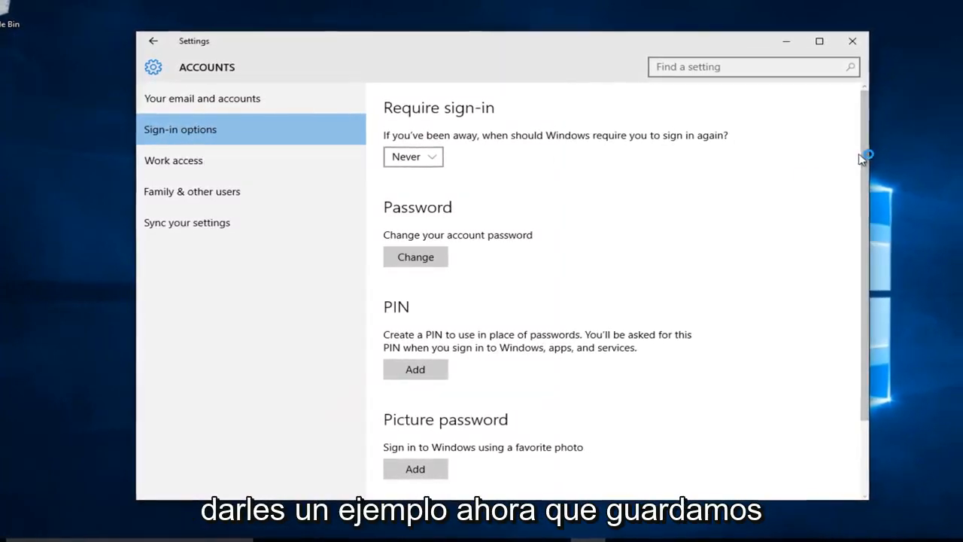
{"action": "scroll", "scroll_direction": "down", "scroll_amount": 3}
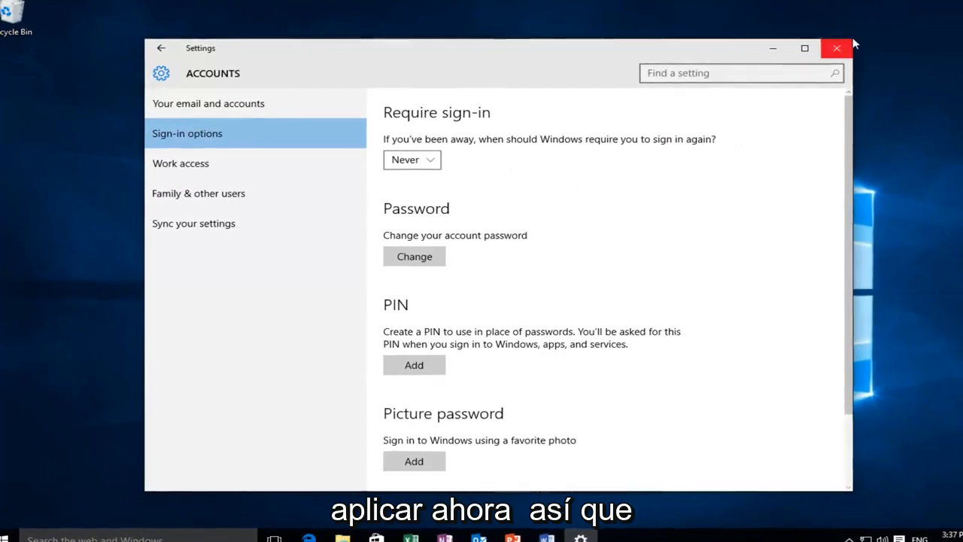
- Close Settings and open the Start menu's power options to sleep the PC
{"action": "left_click", "coordinate": [836, 48]}
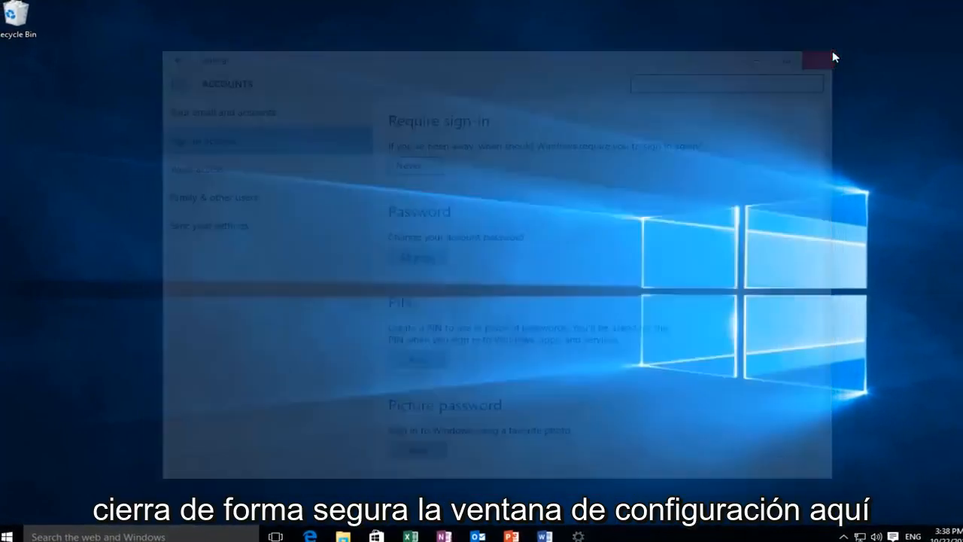
{"action": "left_click", "coordinate": [8, 536]}
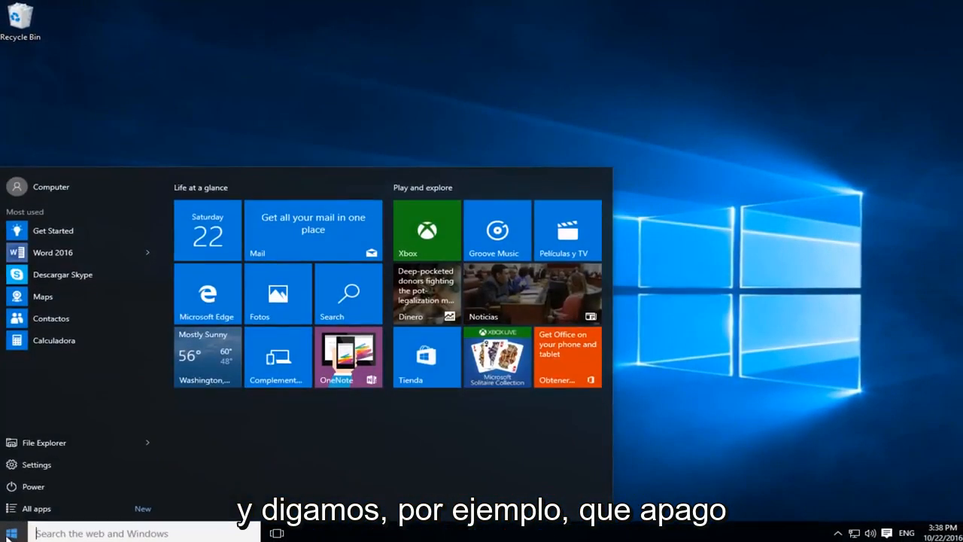
{"action": "left_click", "coordinate": [33, 486]}
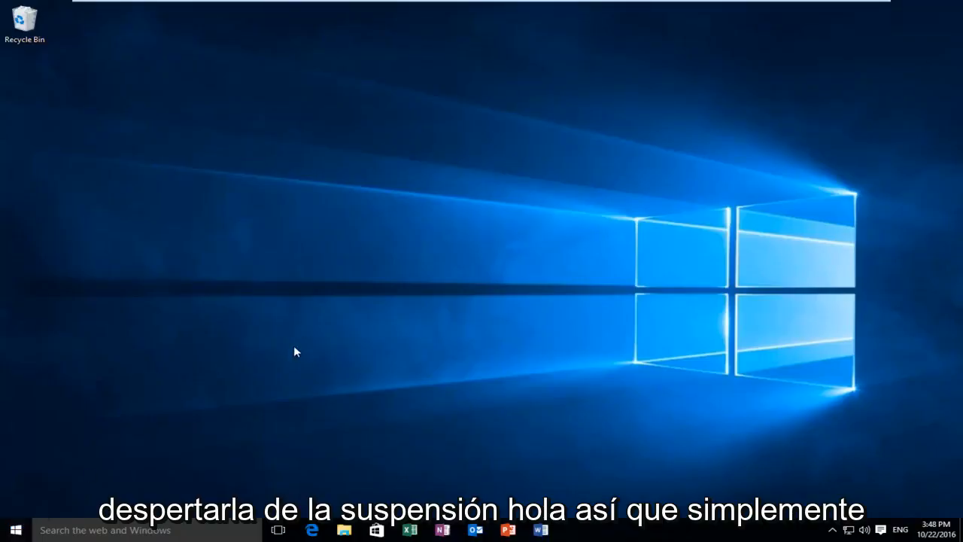
{"action": "mouse_move", "coordinate": [253, 290]}
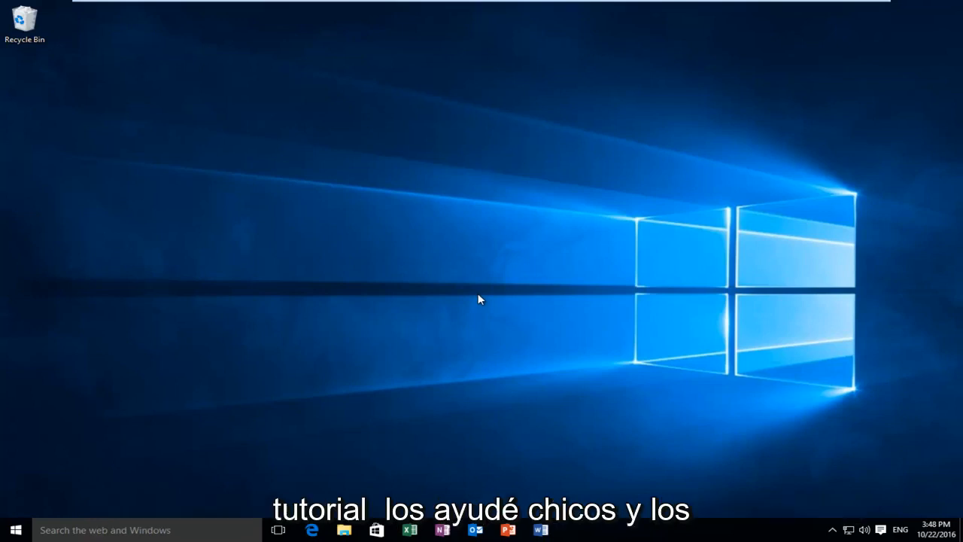
{"action": "mouse_move", "coordinate": [466, 299]}
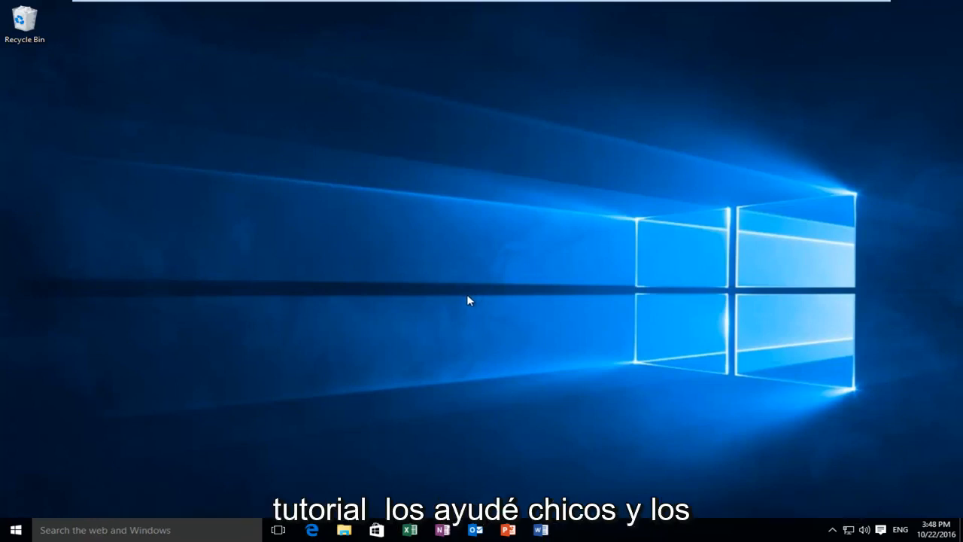